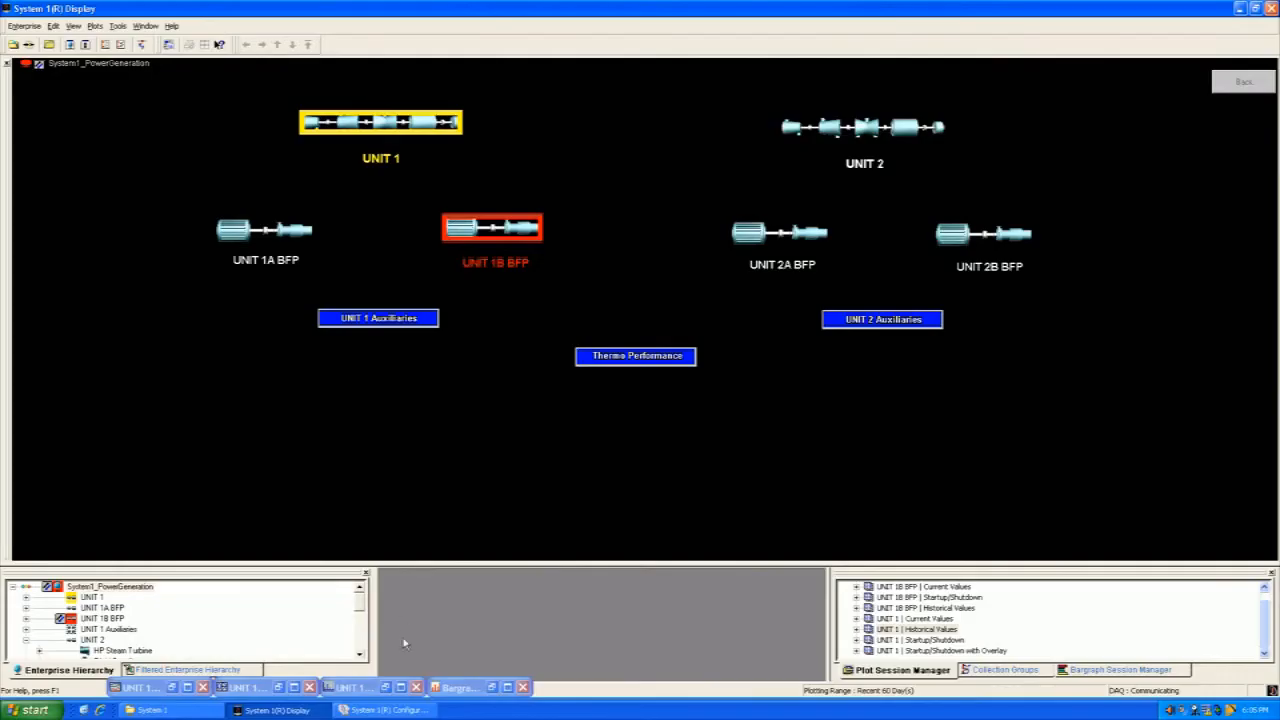
{"action": "mouse_move", "coordinate": [460, 685]}
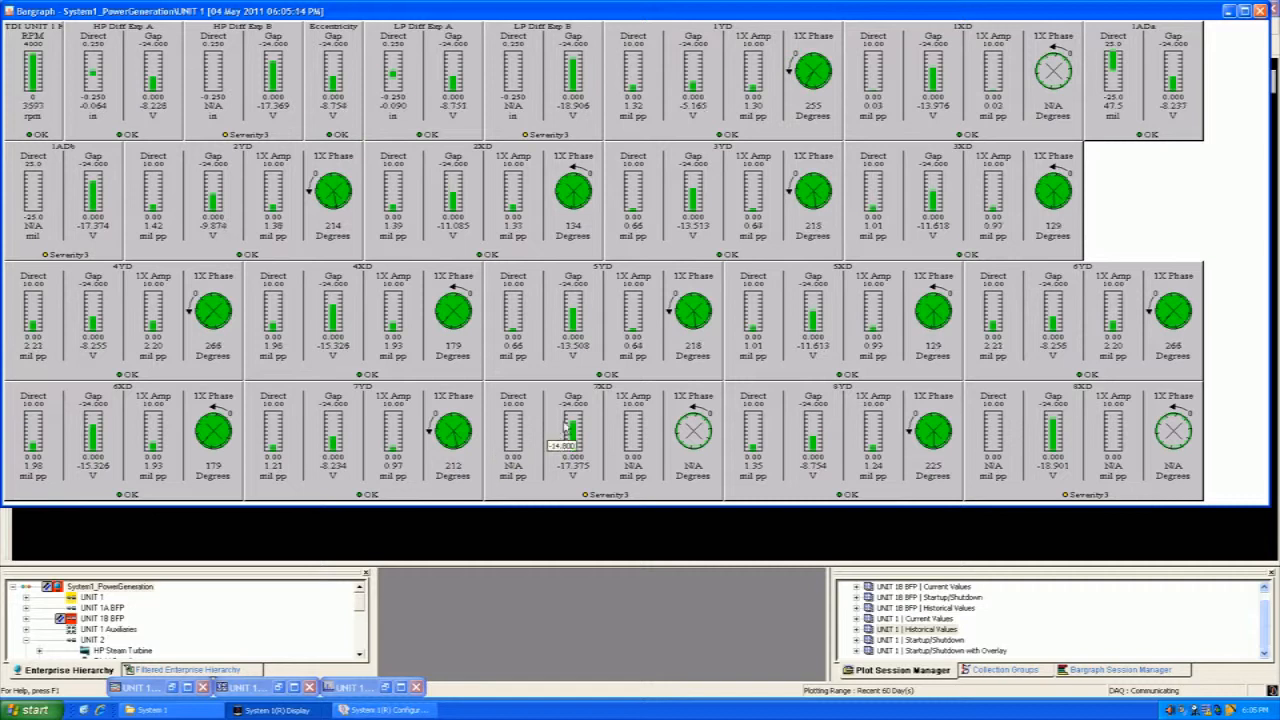
{"action": "mouse_move", "coordinate": [1168, 15]}
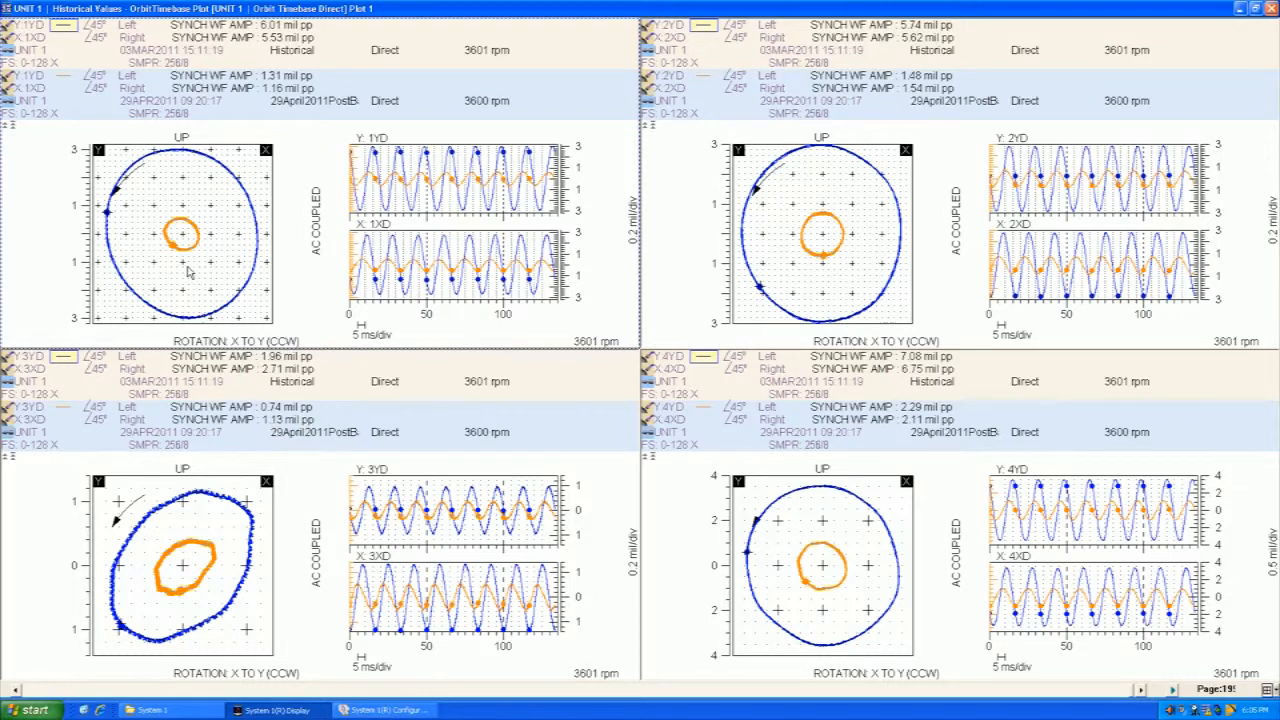
{"action": "mouse_move", "coordinate": [248, 305]}
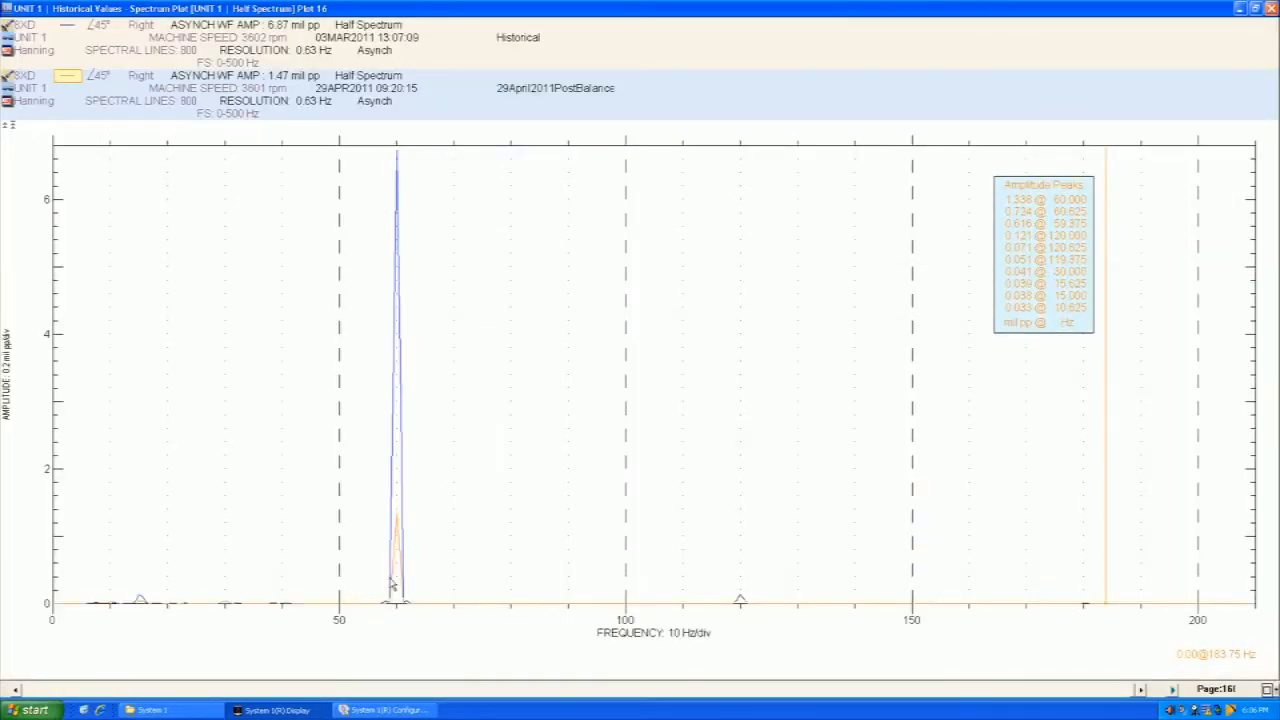
{"action": "mouse_move", "coordinate": [393, 555]}
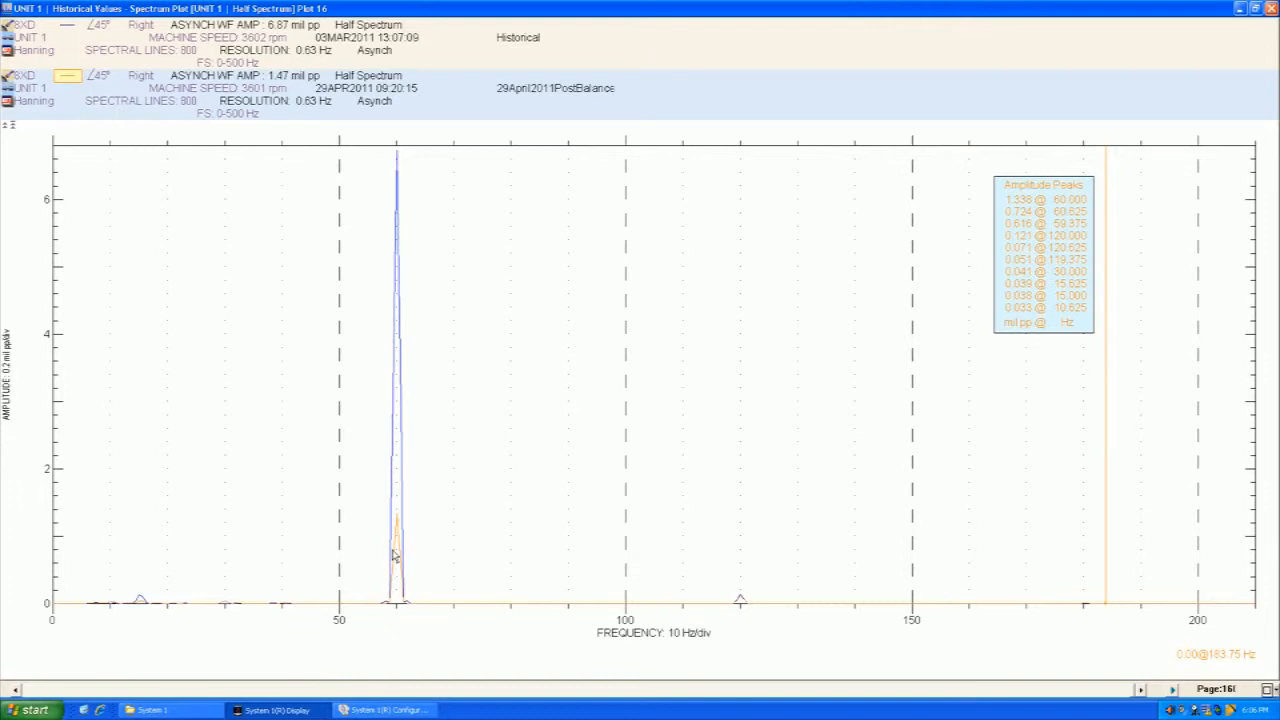
{"action": "mouse_move", "coordinate": [393, 517]}
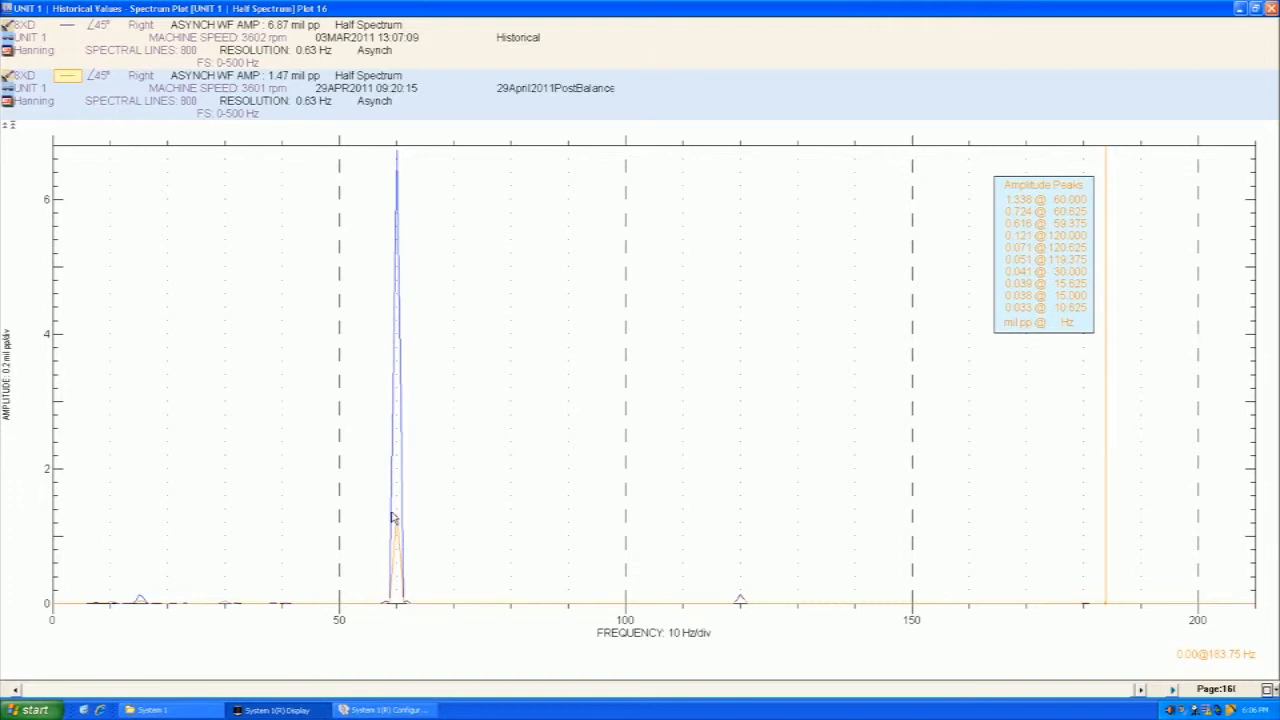
{"action": "mouse_move", "coordinate": [394, 505]}
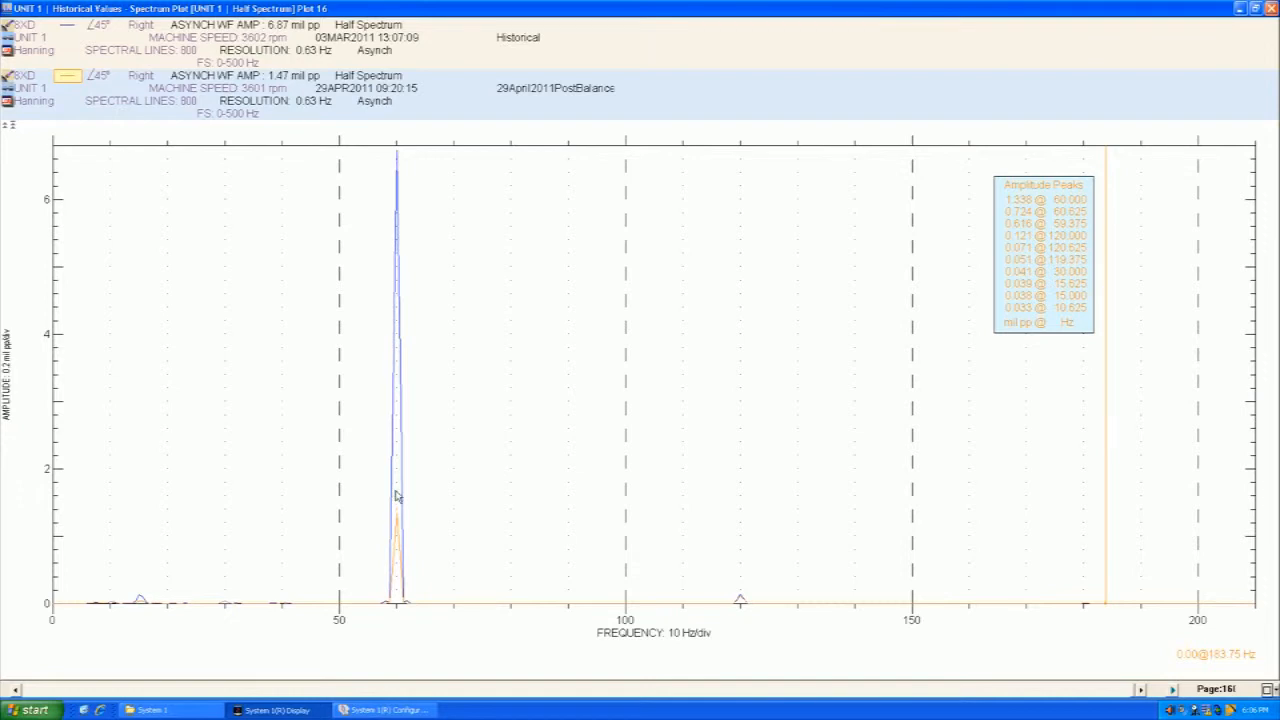
{"action": "mouse_move", "coordinate": [1055, 120]}
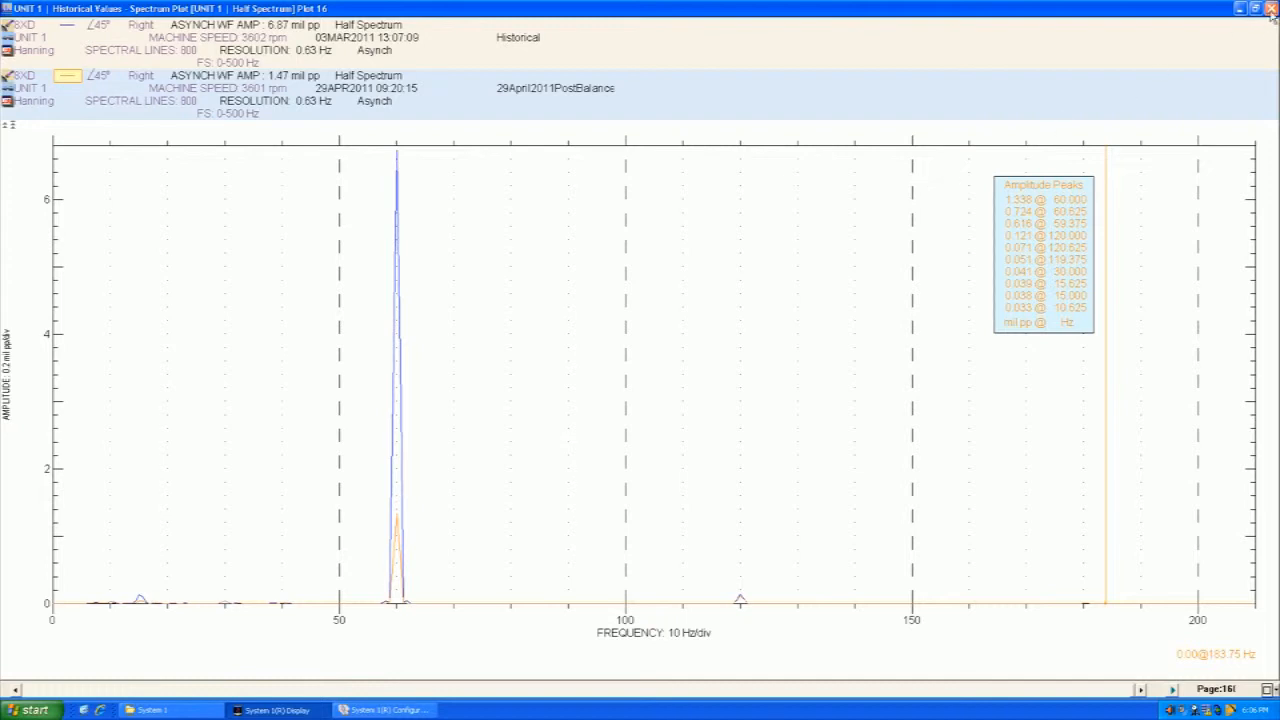
Close the 5XD half-spectrum plot group, declining to save its configuration
{"action": "left_click", "coordinate": [1271, 8]}
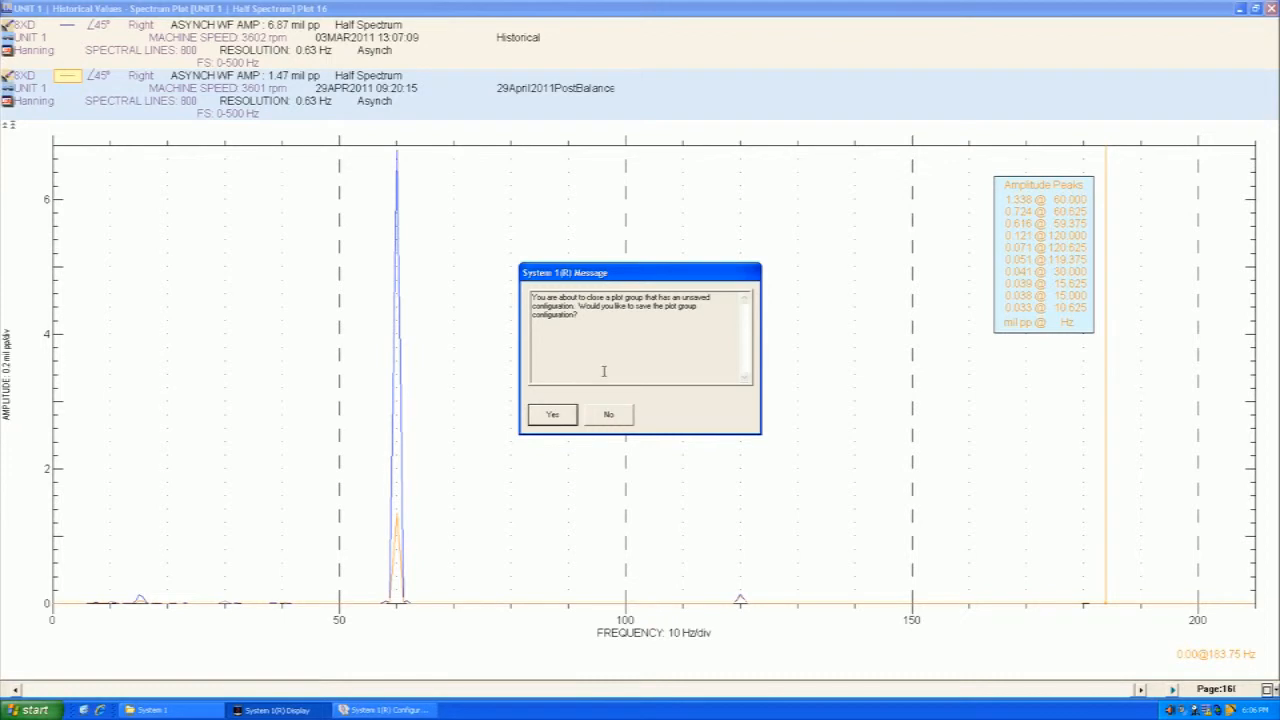
{"action": "left_click", "coordinate": [608, 414]}
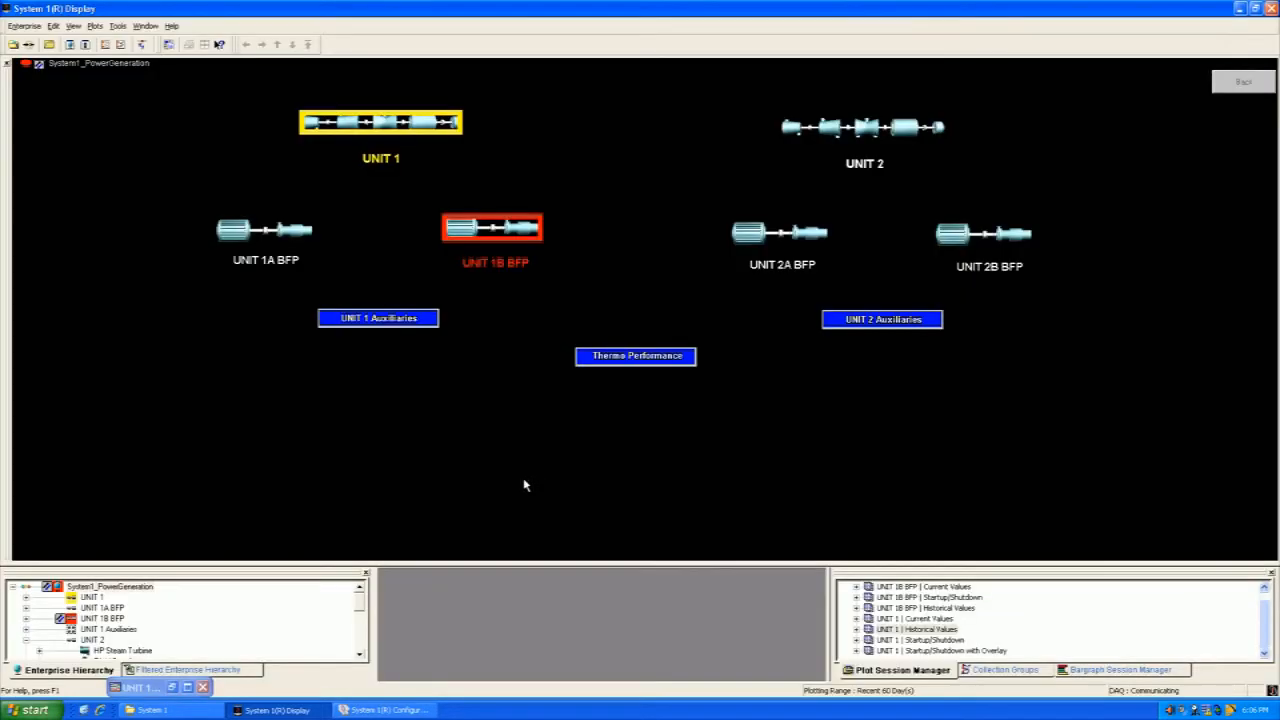